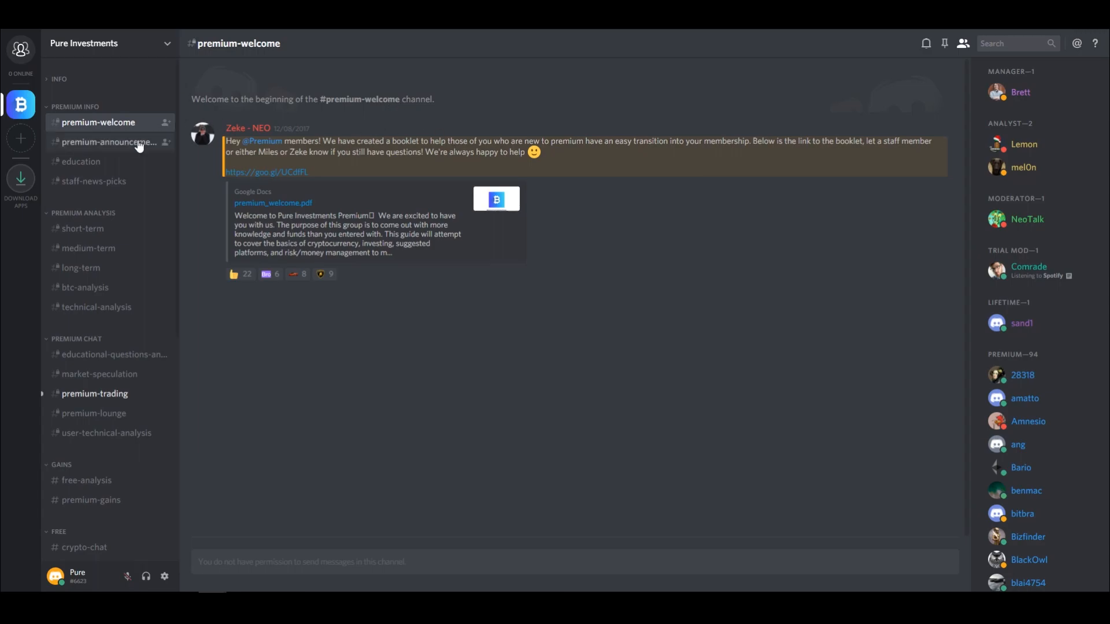
Step: Switch to the premium-announcements channel in the Pure Investments sidebar
left_click(107, 433)
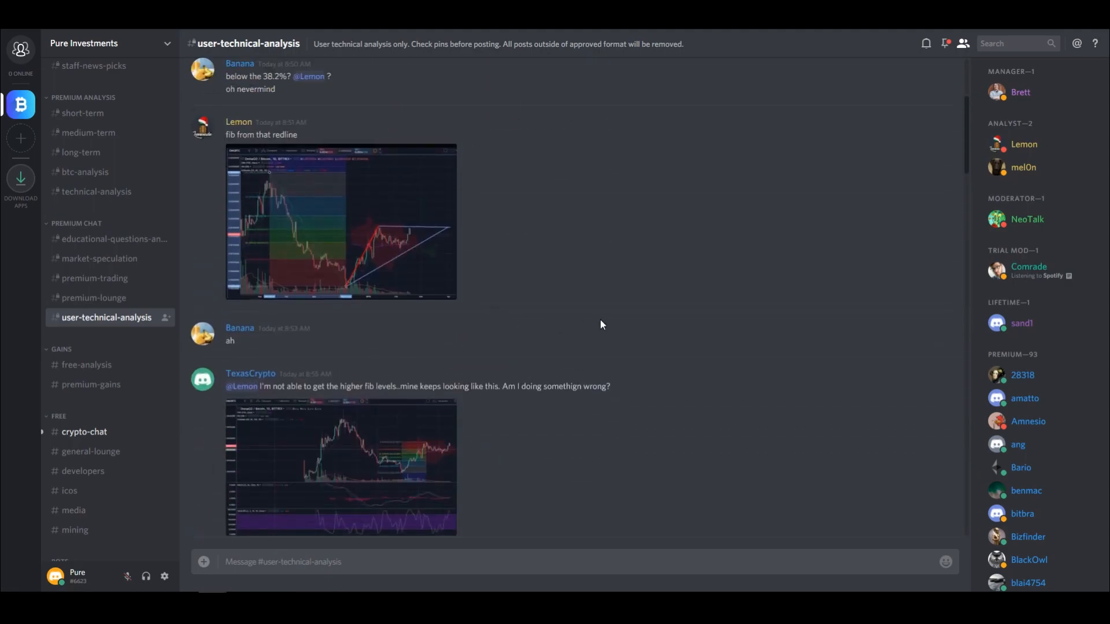
mouse_move(545, 135)
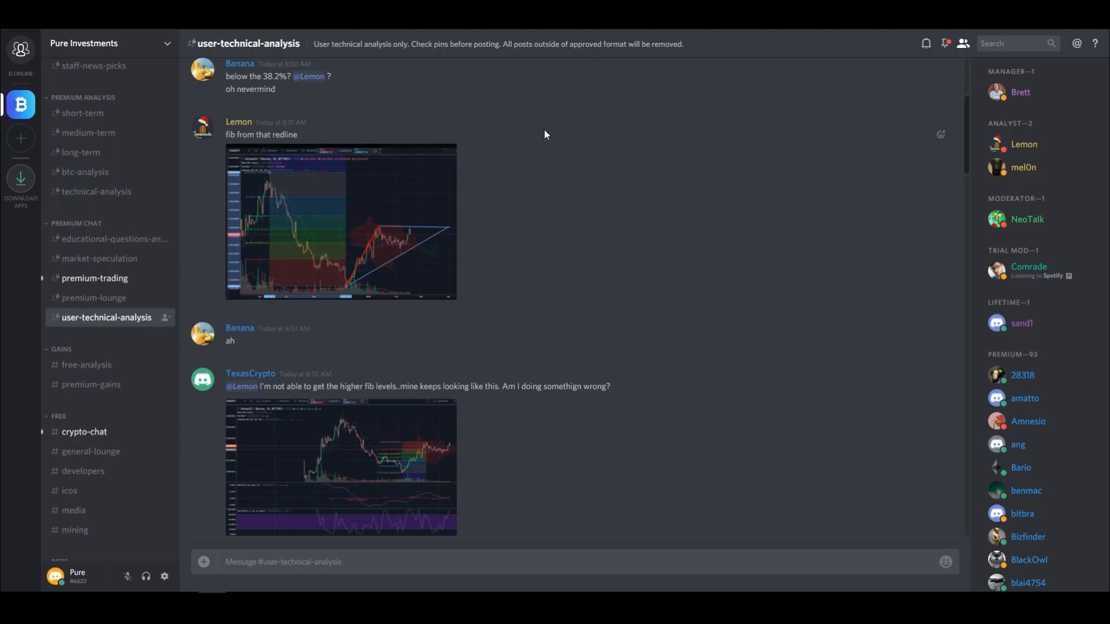
Step: Open the educational-questions-answers channel under Premium Chat
left_click(113, 239)
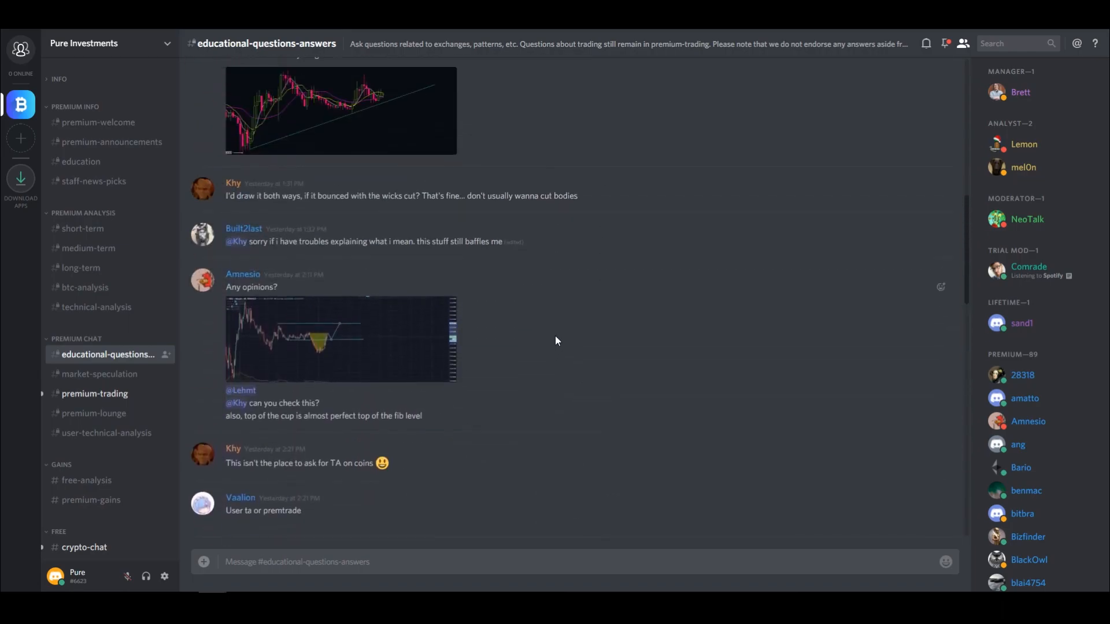
Step: Scroll to newer answers on cashing out, ICO tracking, timeframes and satoshi conversions
scroll("down", 3)
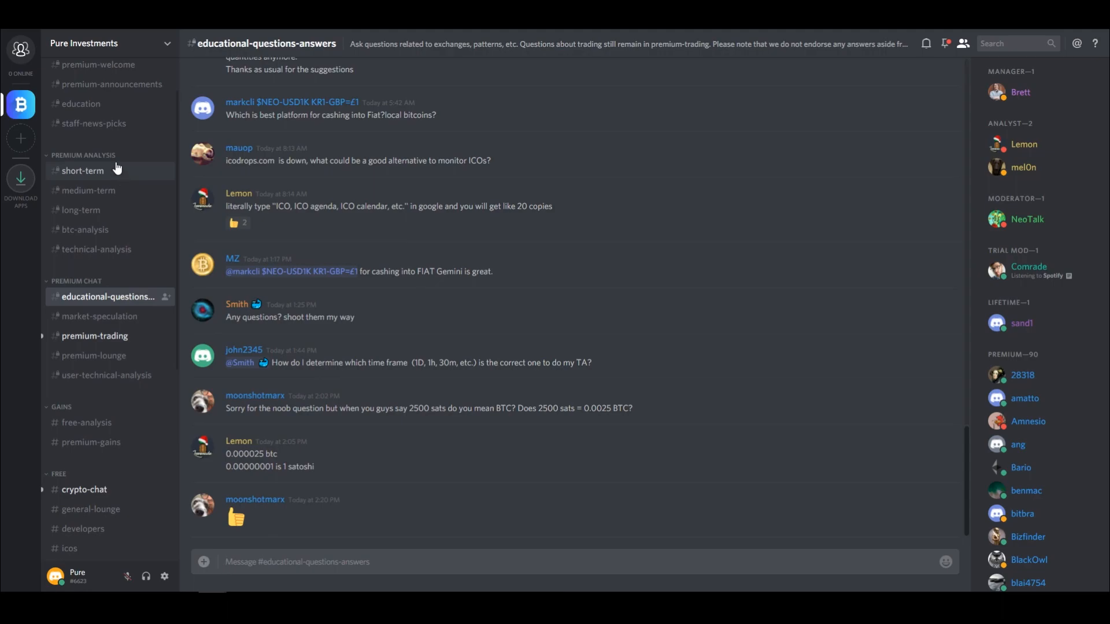
Step: View the #short-term INS update, then move to the technical-analysis channel
left_click(82, 170)
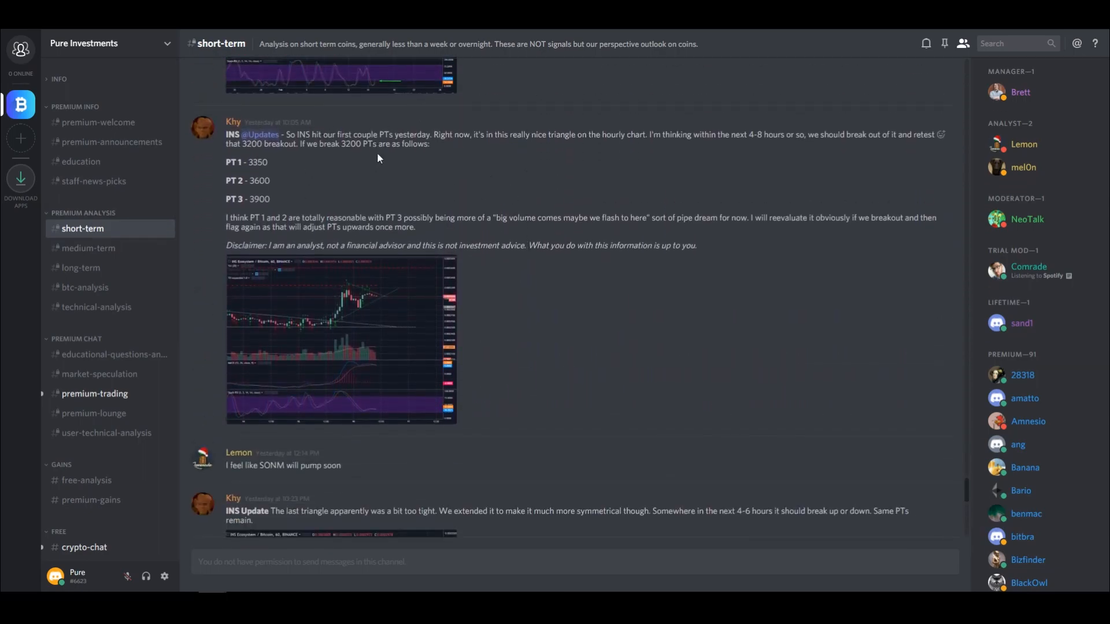
left_click(97, 307)
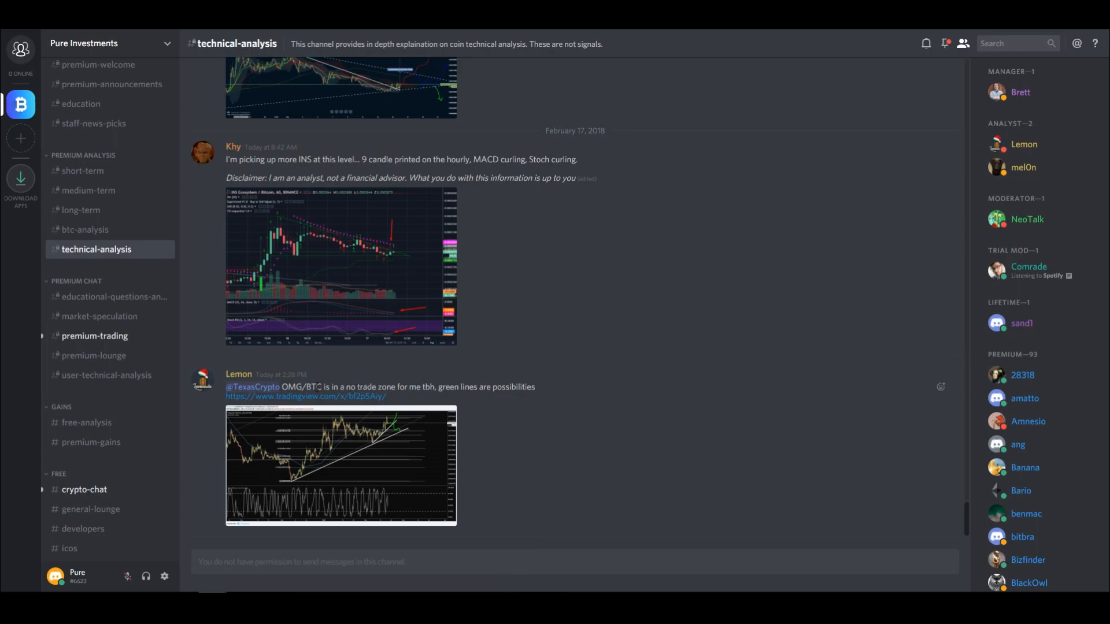
mouse_move(340, 489)
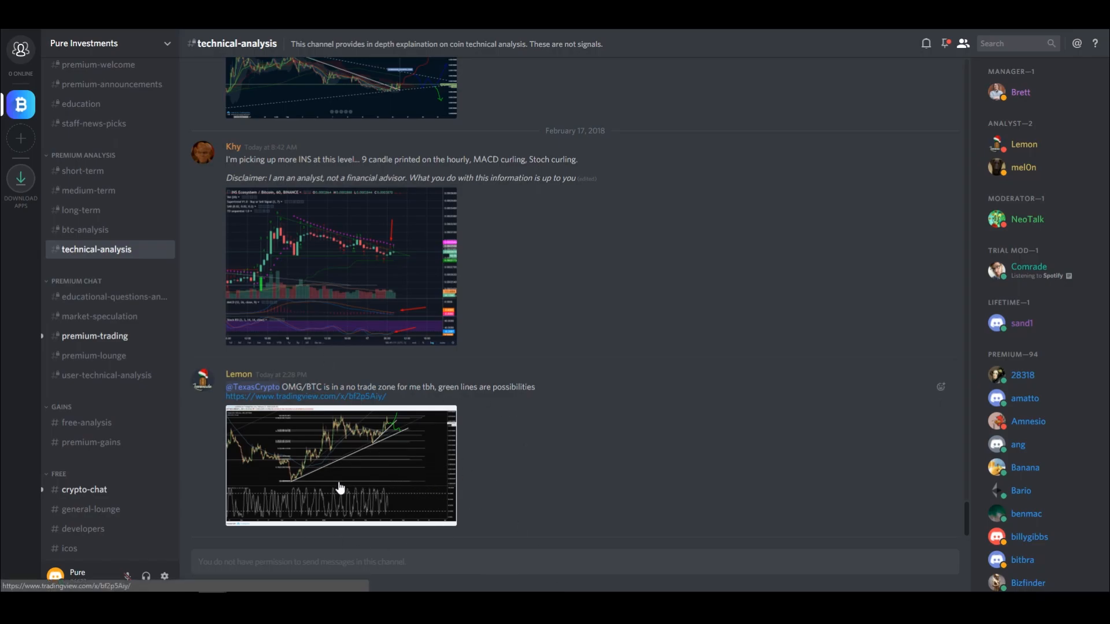
Step: Return to #short-term to view the LTC trade post with entry, stop and targets
left_click(82, 171)
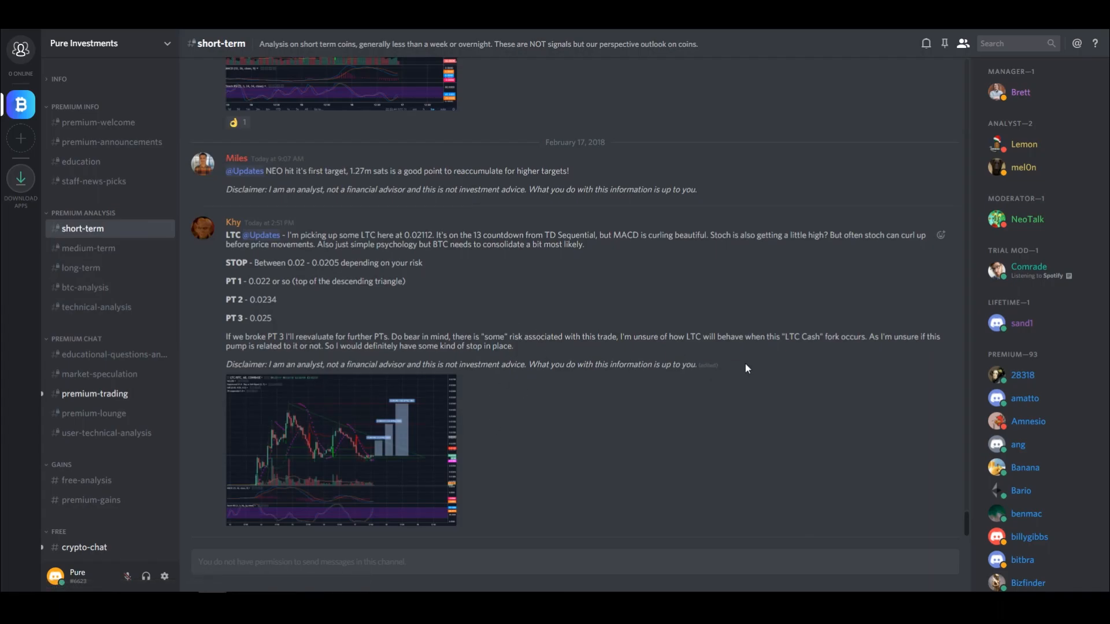
mouse_move(545, 401)
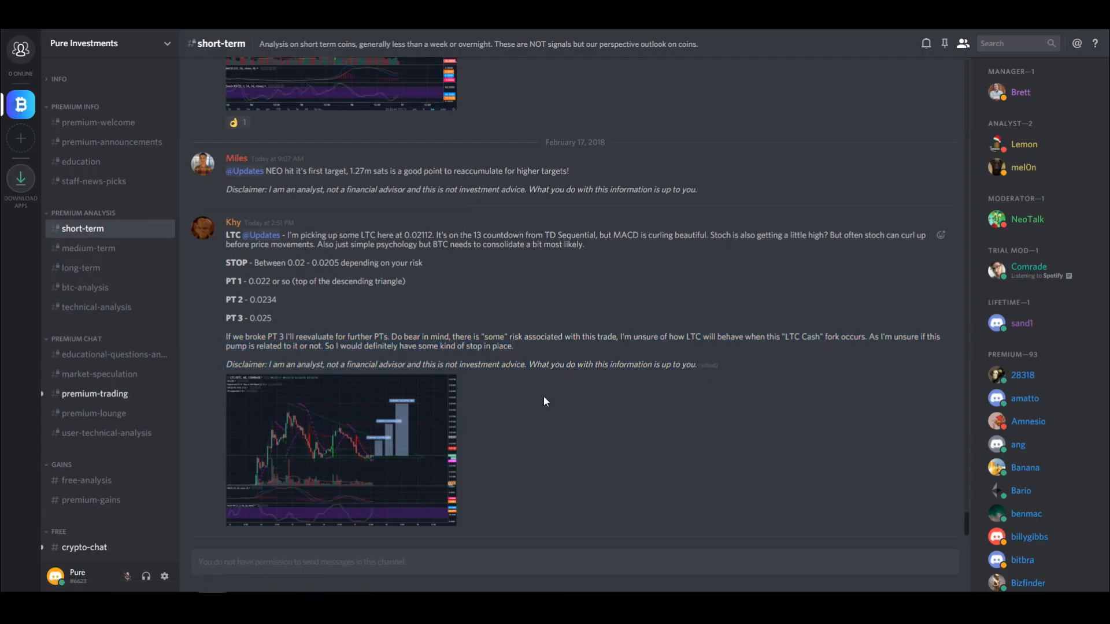